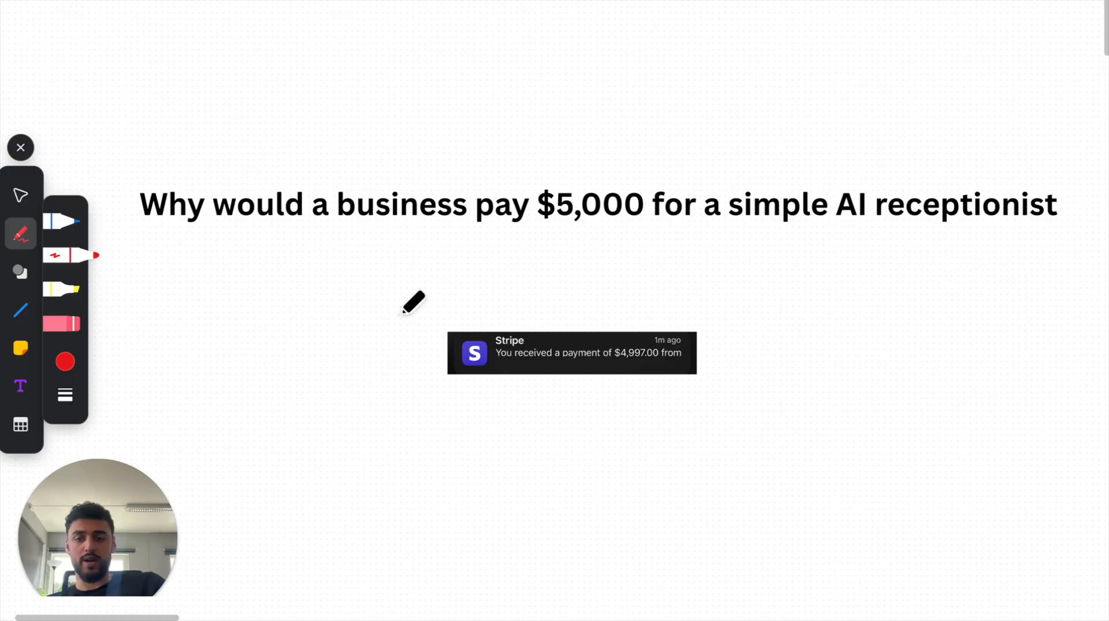
- Scroll down past the $5,000 question and Client result slide to the What i will cover heading
scroll(down, 3)
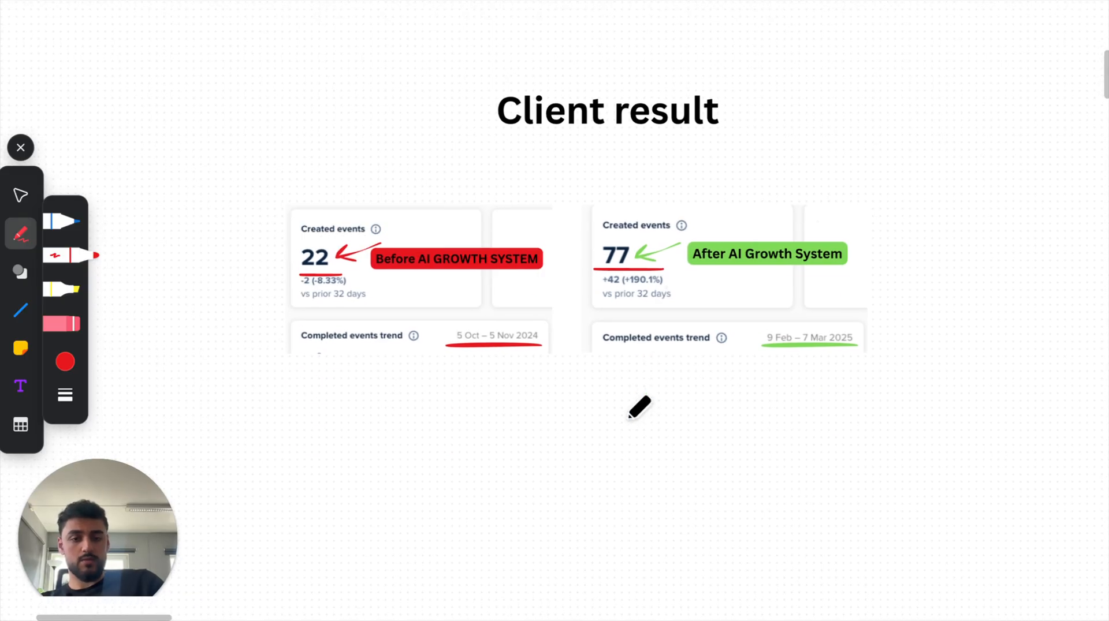
scroll(down, 3)
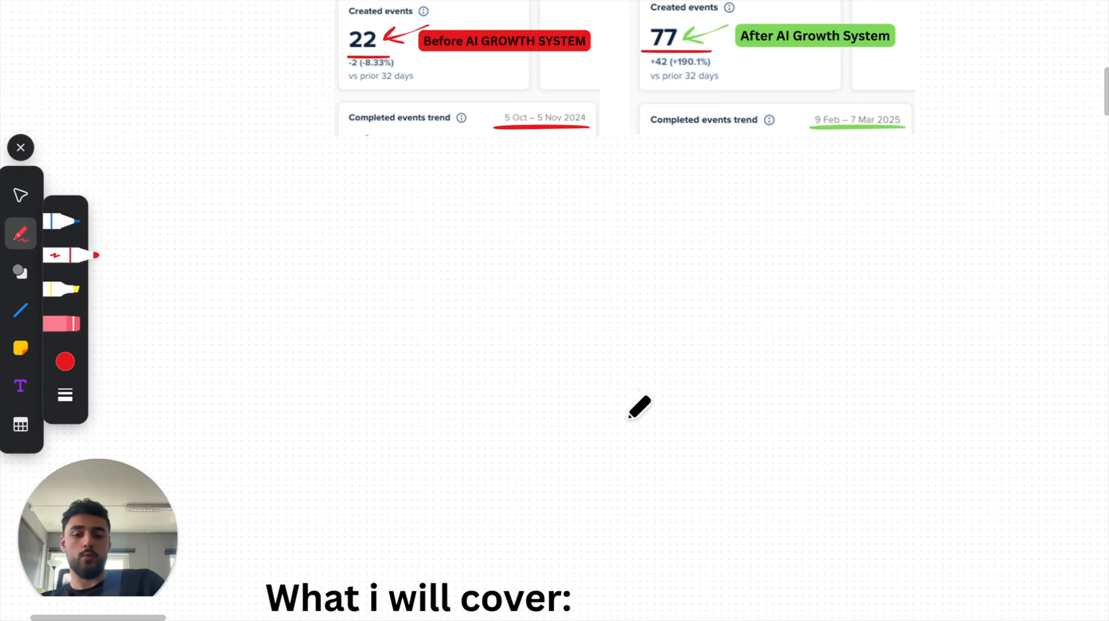
- Scroll down to the embedded AI Caller YouTube Short and play it
scroll(down, 3)
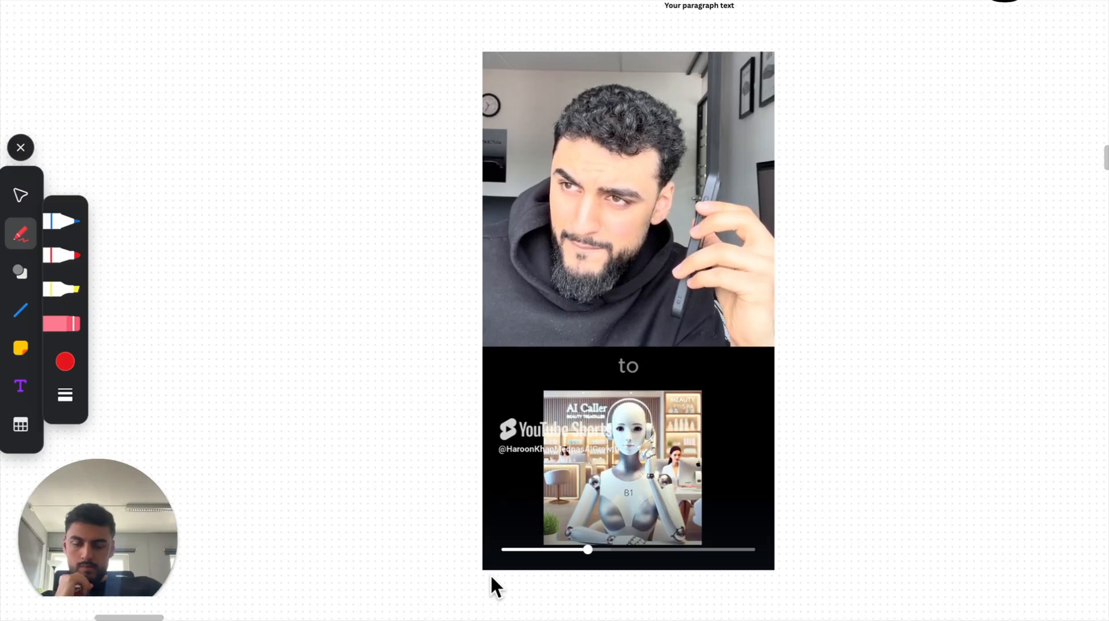
- Skip the AI Caller video forward to near its end on the progress slider
drag(587, 549, 720, 549)
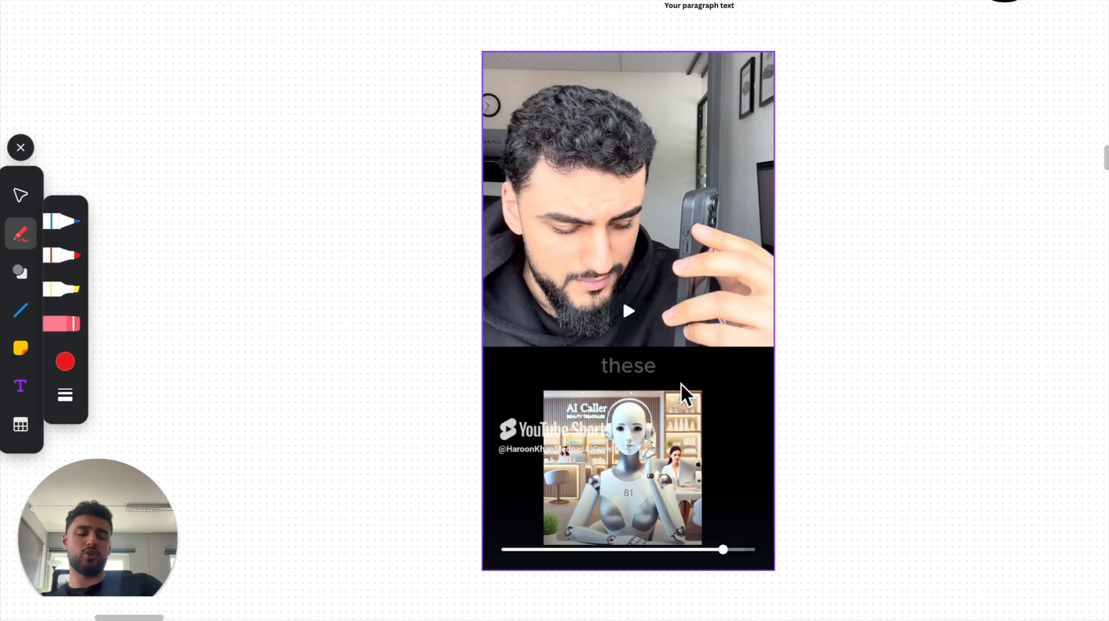
scroll(down, 3)
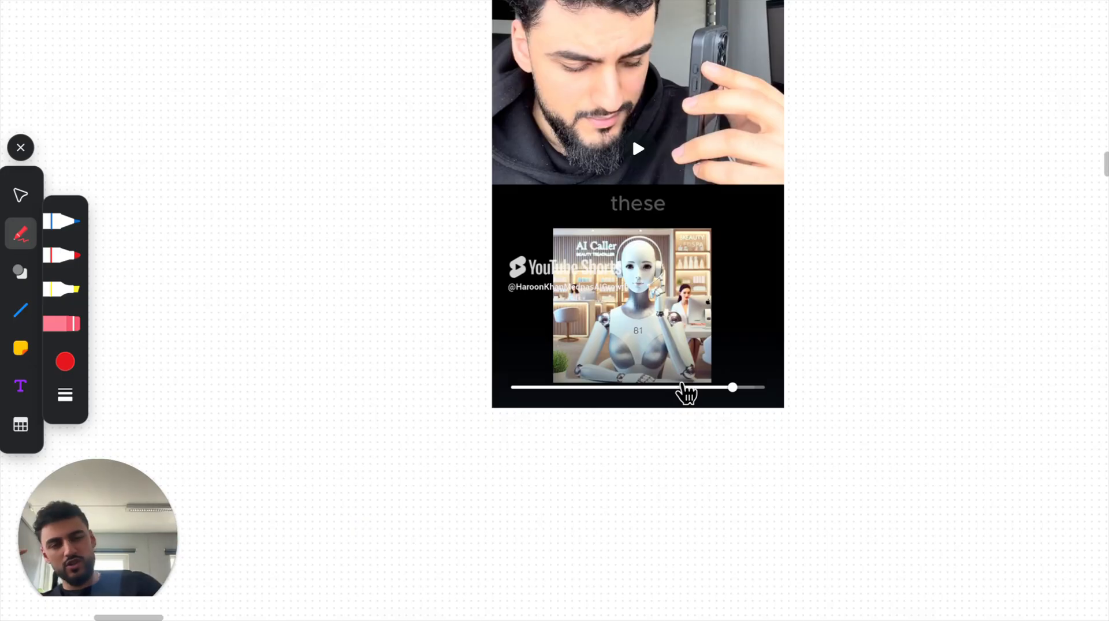
drag(732, 387, 720, 387)
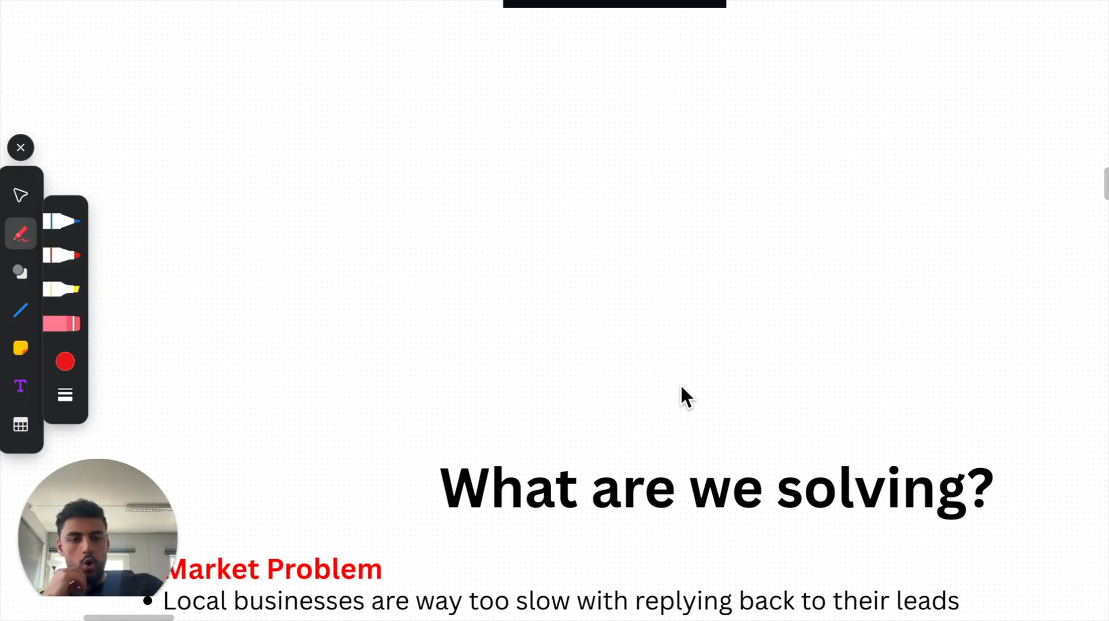
mouse_move(453, 377)
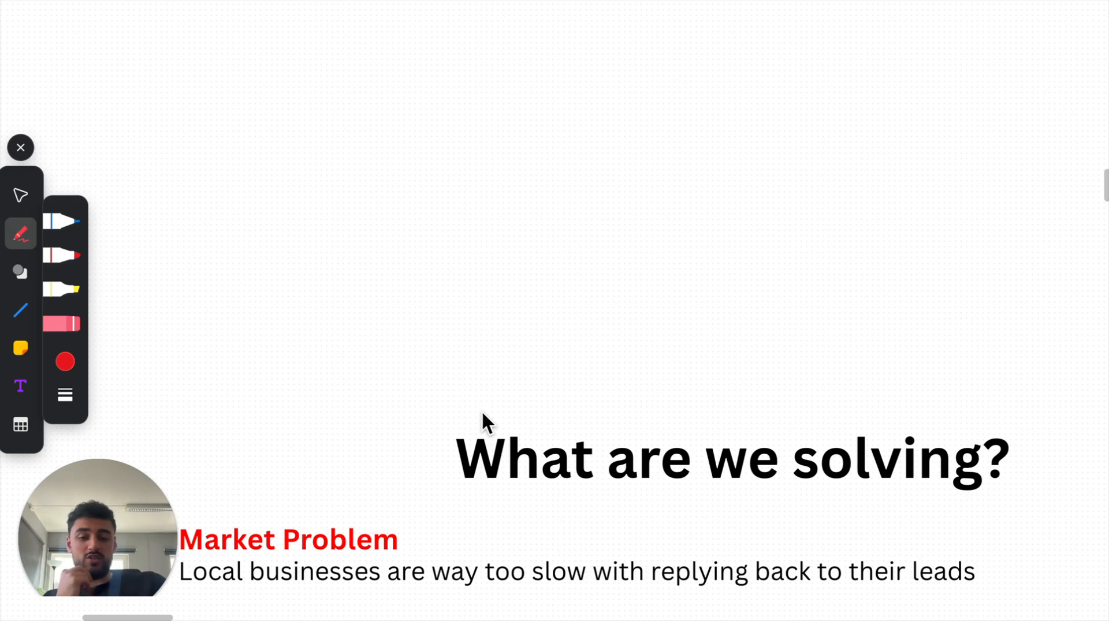
- Scroll down until the whole What are we solving? slide with Market Problem and Our Solution is visible
scroll(down, 3)
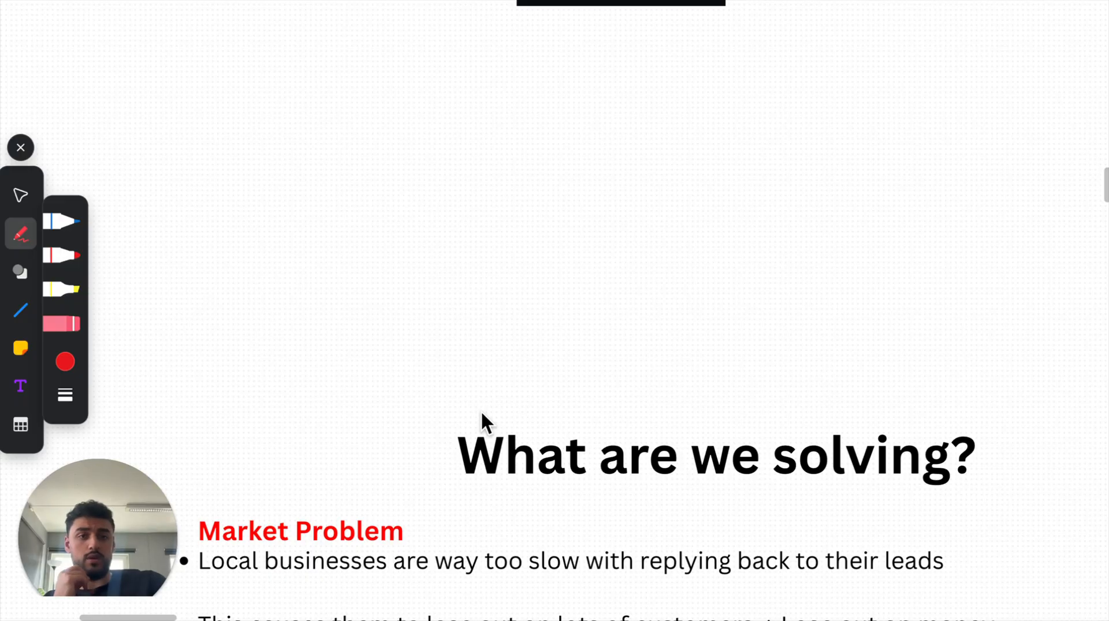
scroll(down, 3)
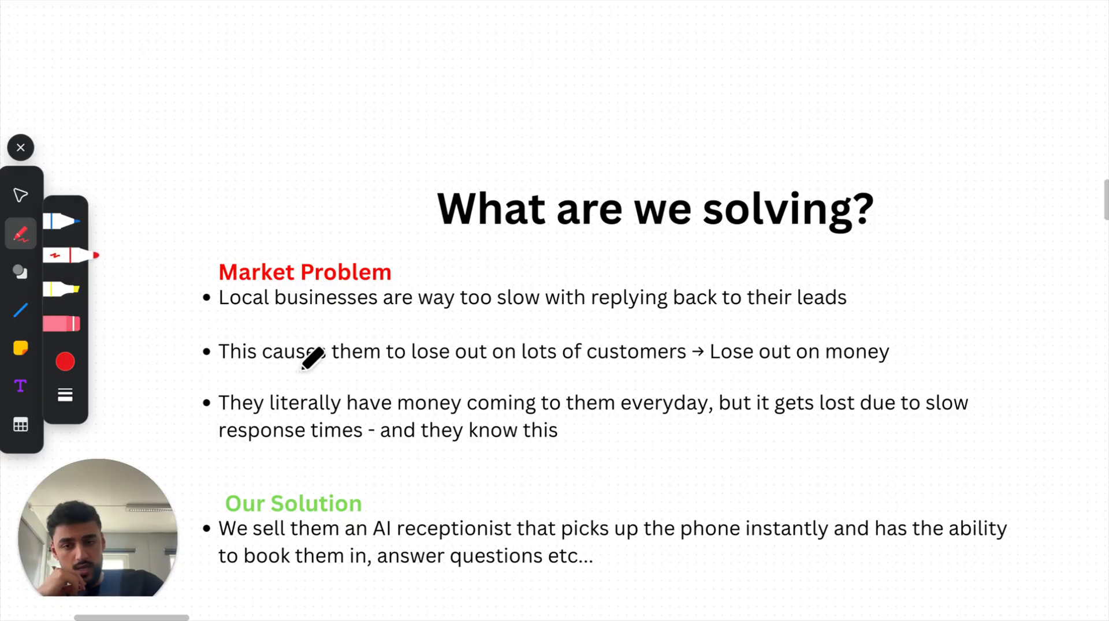
mouse_move(622, 423)
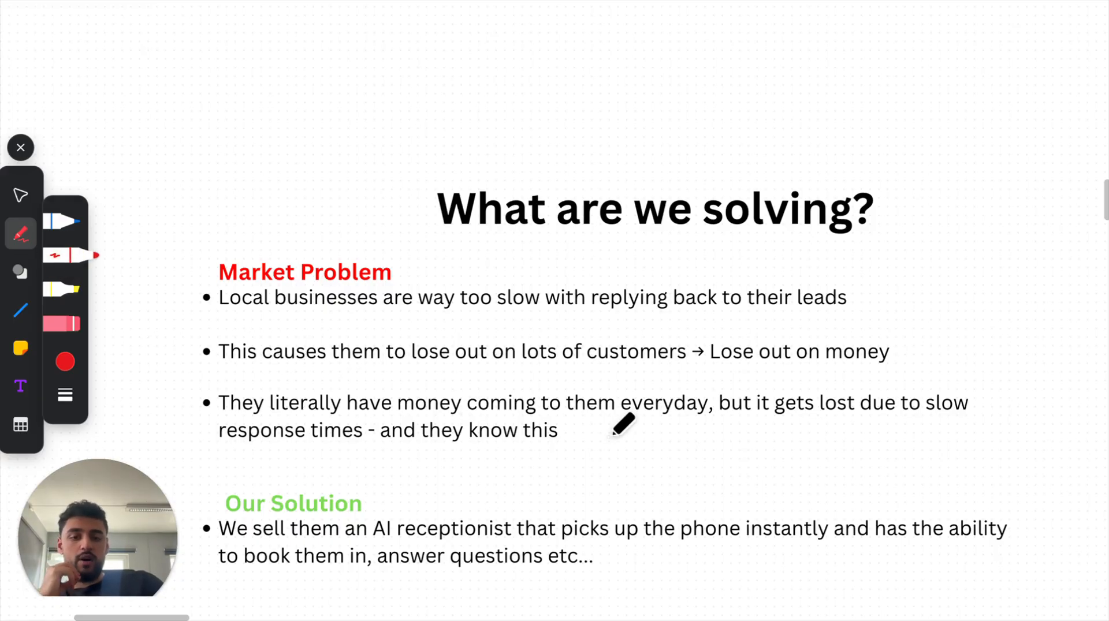
mouse_move(856, 417)
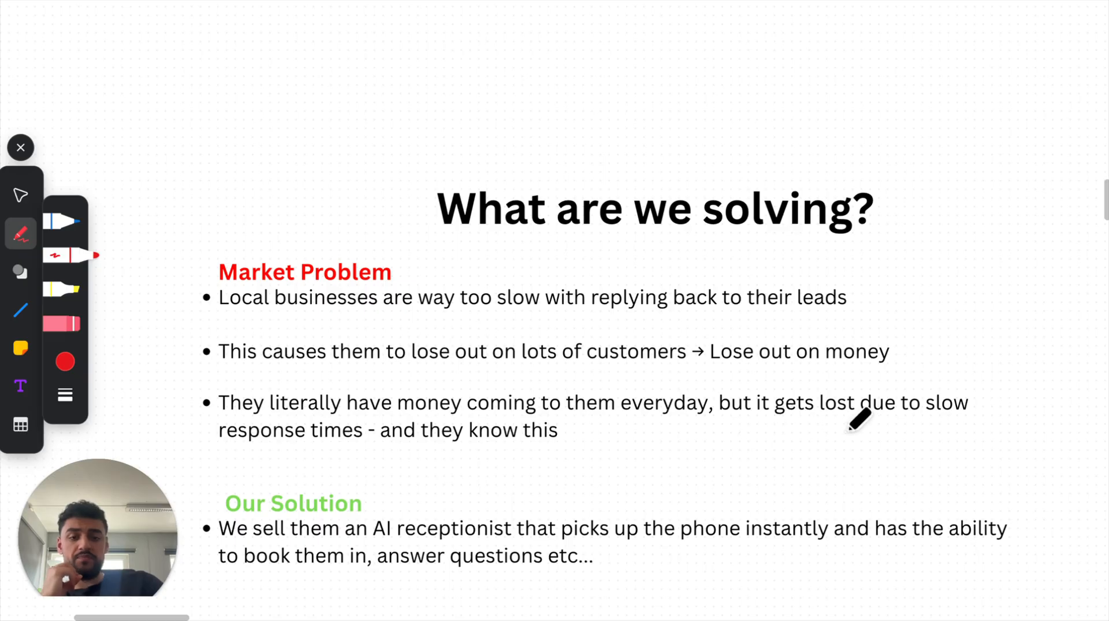
mouse_move(645, 434)
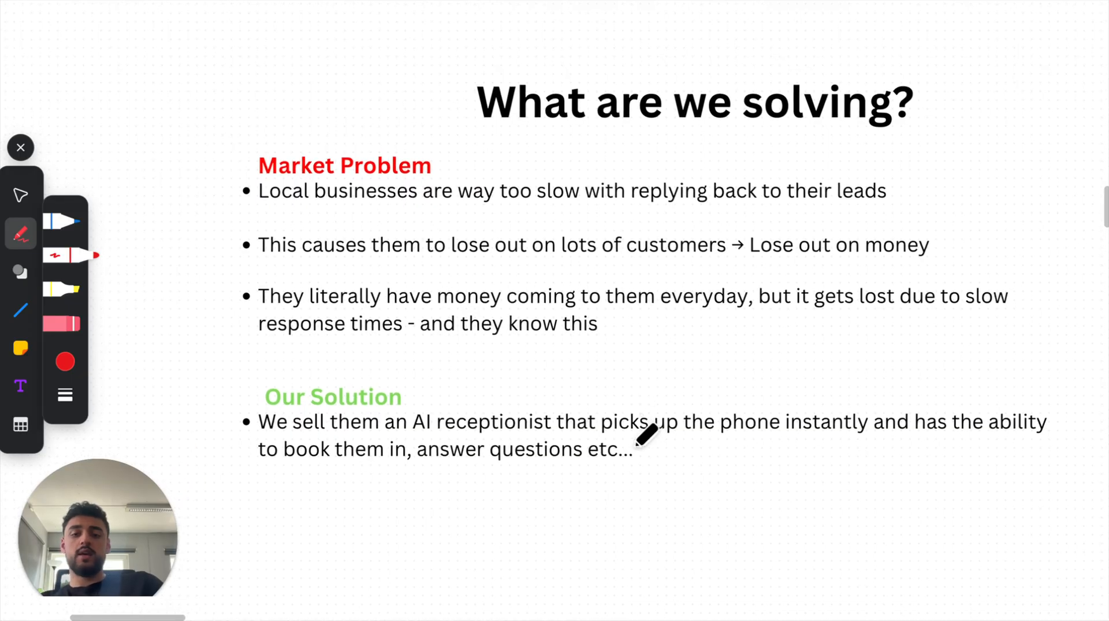
- Underline "and they know this" in the third bullet with the red pen
drag(419, 332, 598, 329)
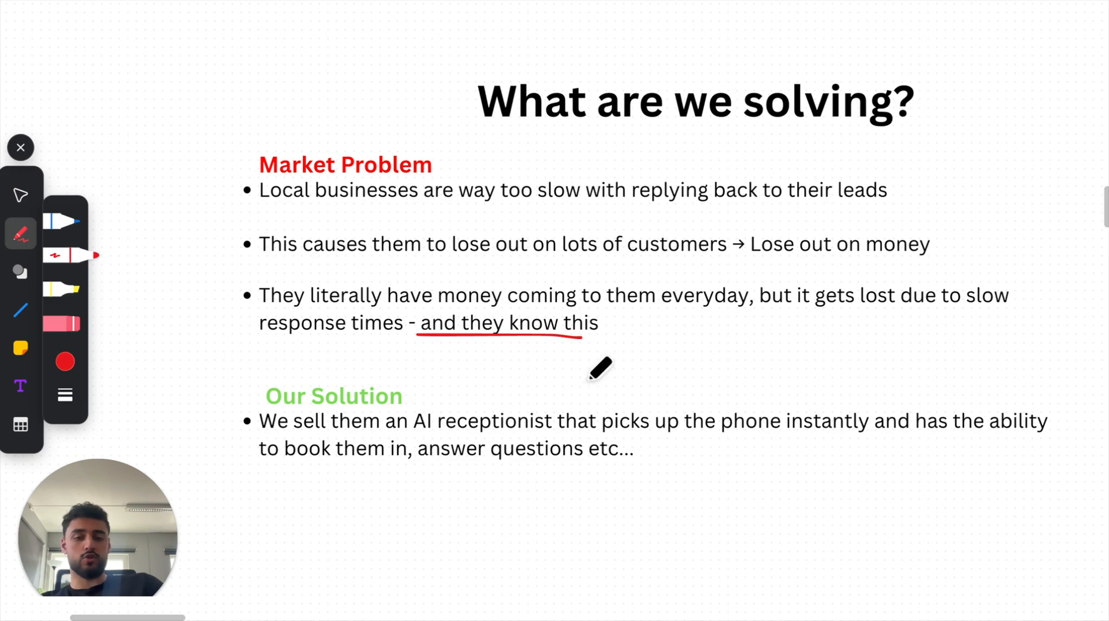
mouse_move(527, 410)
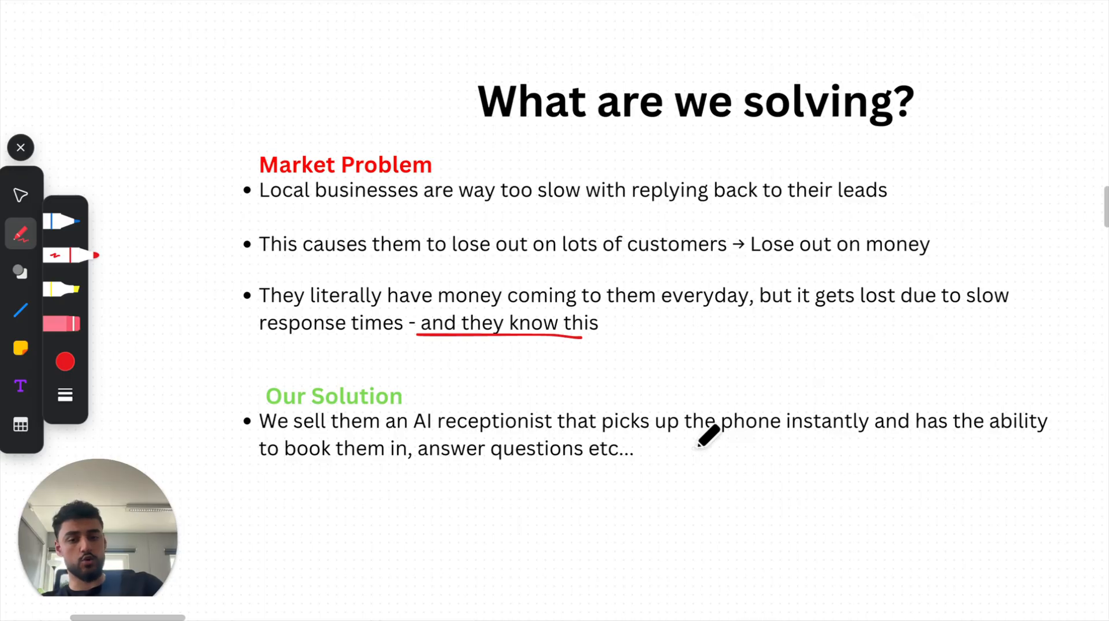
- Draw a red line across the diagram near the receptionist heading
scroll(down, 3)
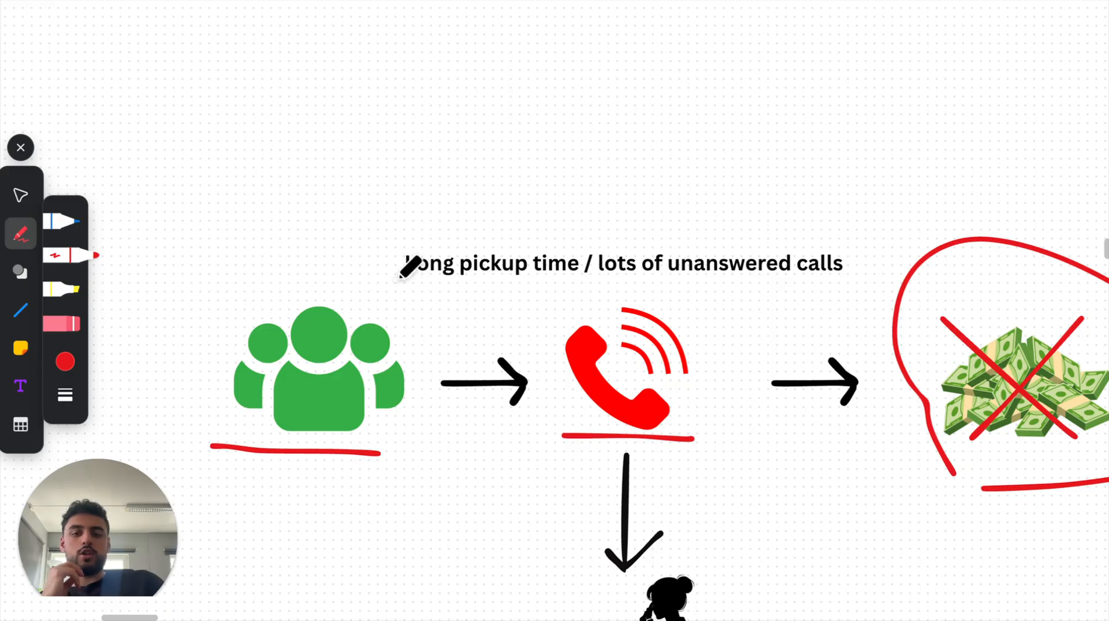
drag(399, 279, 835, 283)
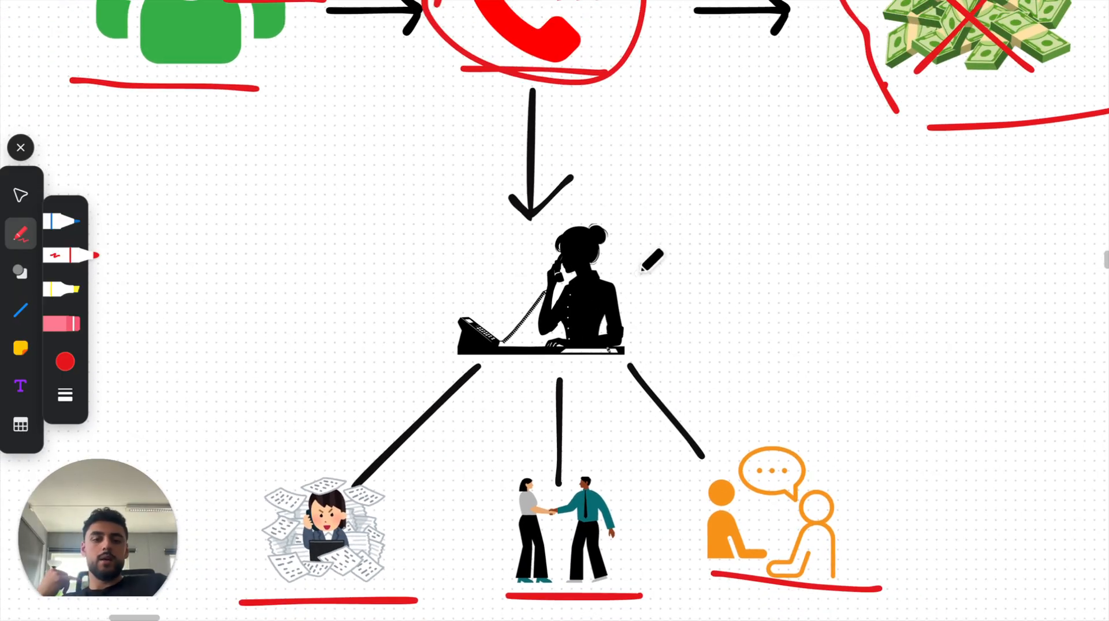
- Scroll down through the three outcome images below the receptionist silhouette
scroll(down, 3)
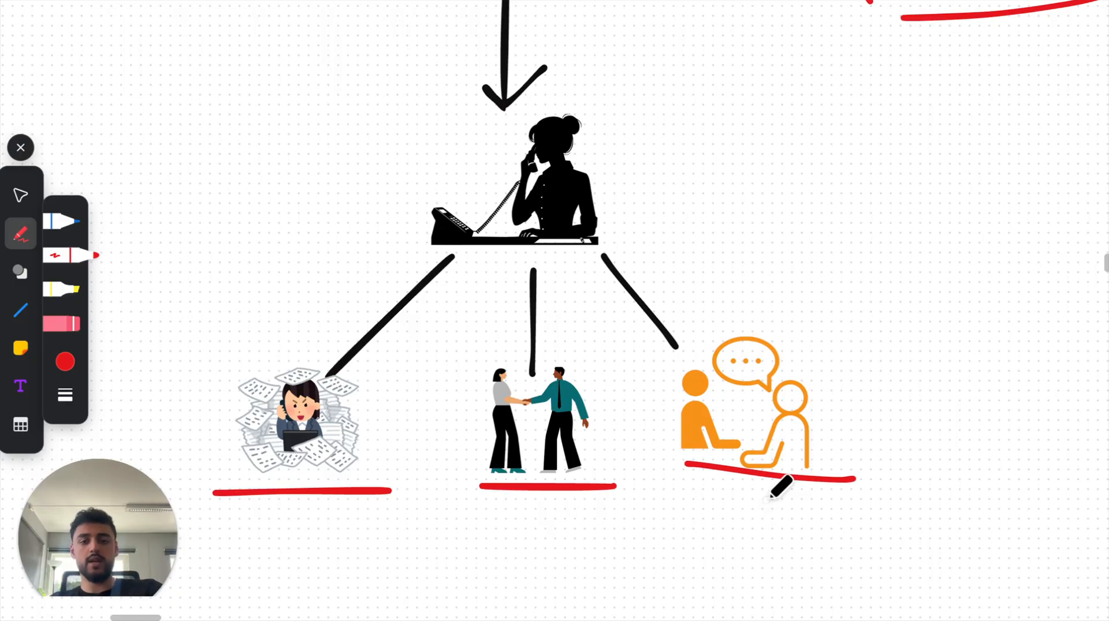
mouse_move(537, 481)
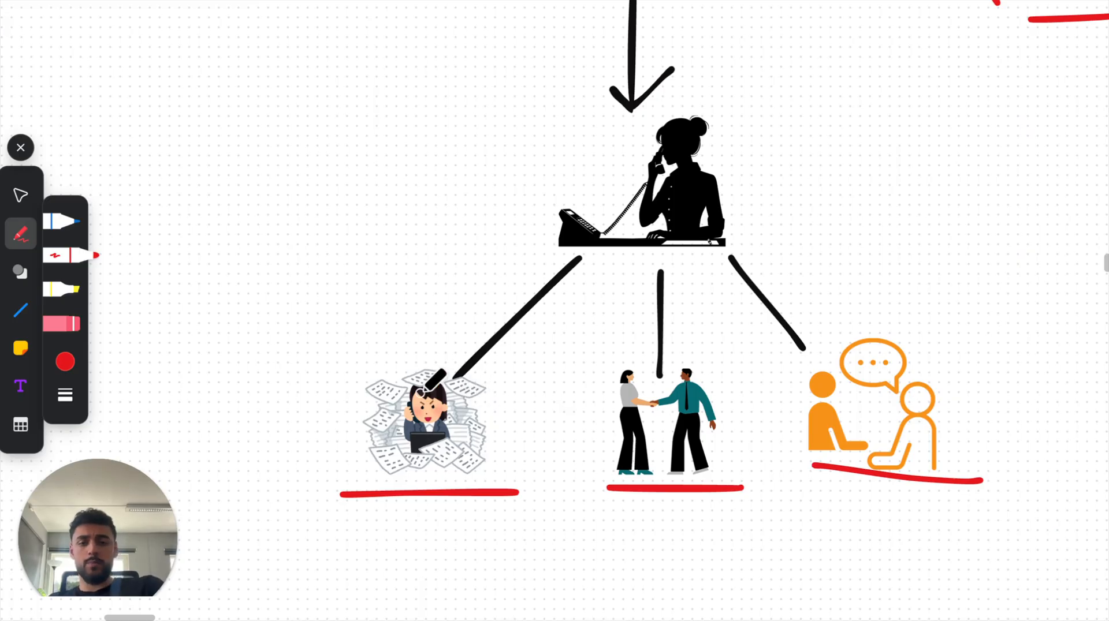
scroll(down, 3)
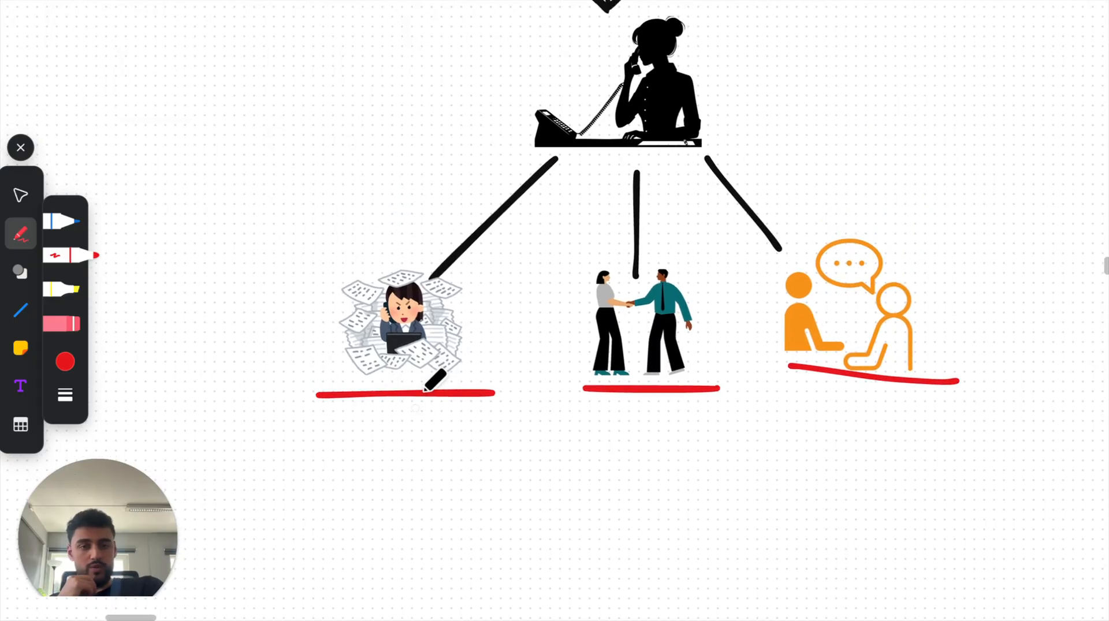
scroll(down, 3)
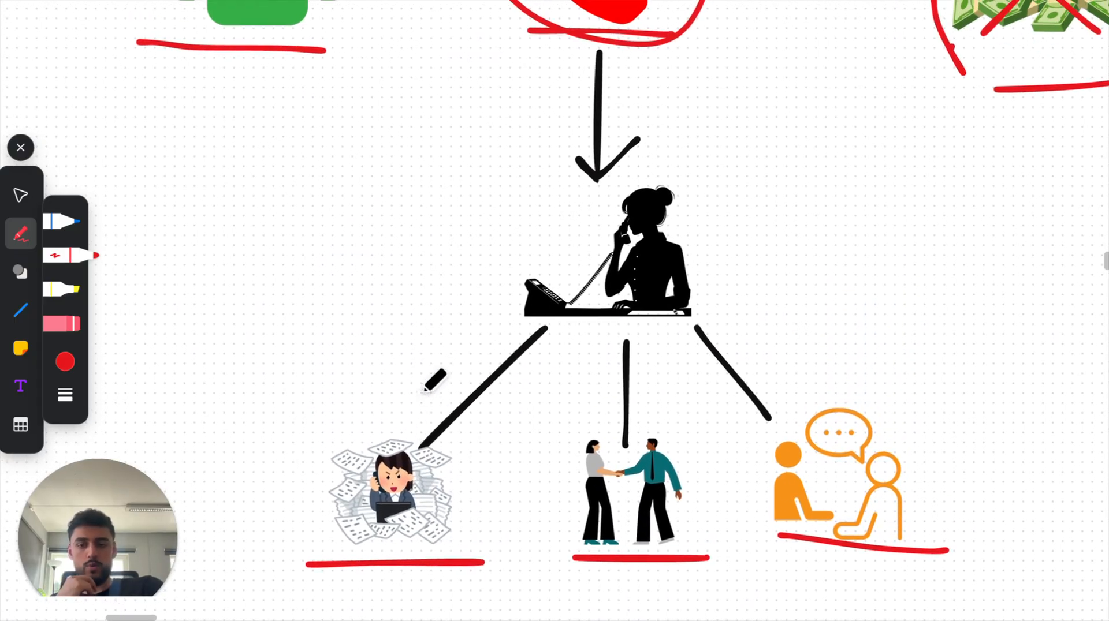
scroll(down, 3)
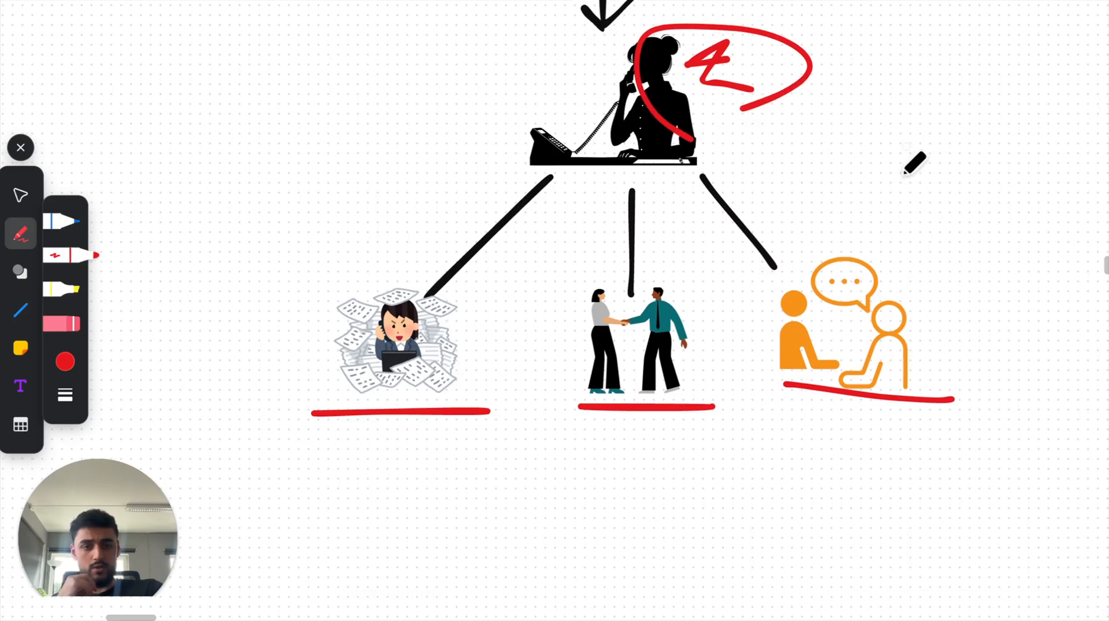
- Scroll down to the call-study text with the 85 businesses and 37.8% figures
scroll(down, 3)
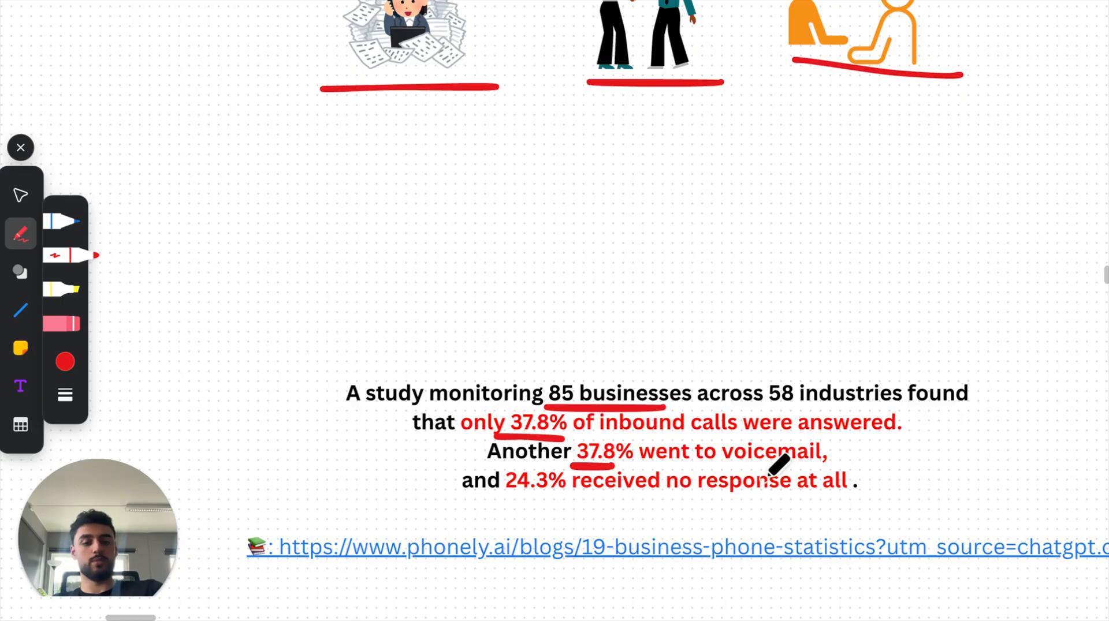
mouse_move(664, 498)
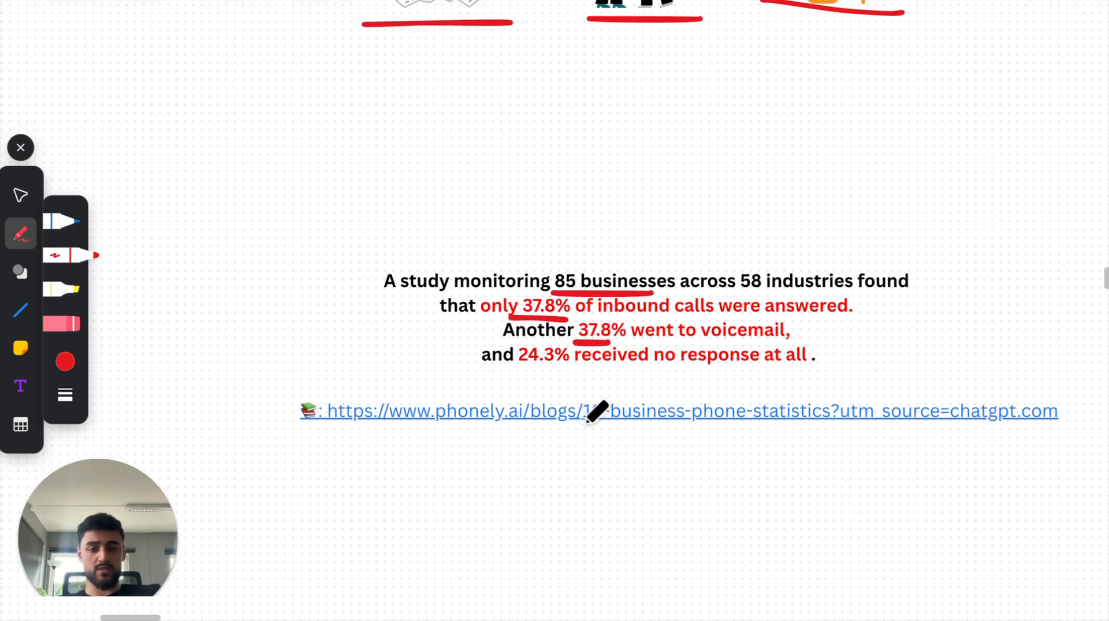
- Underline drop by 400% and the hbr.org source link in red on the HBR study
scroll(down, 3)
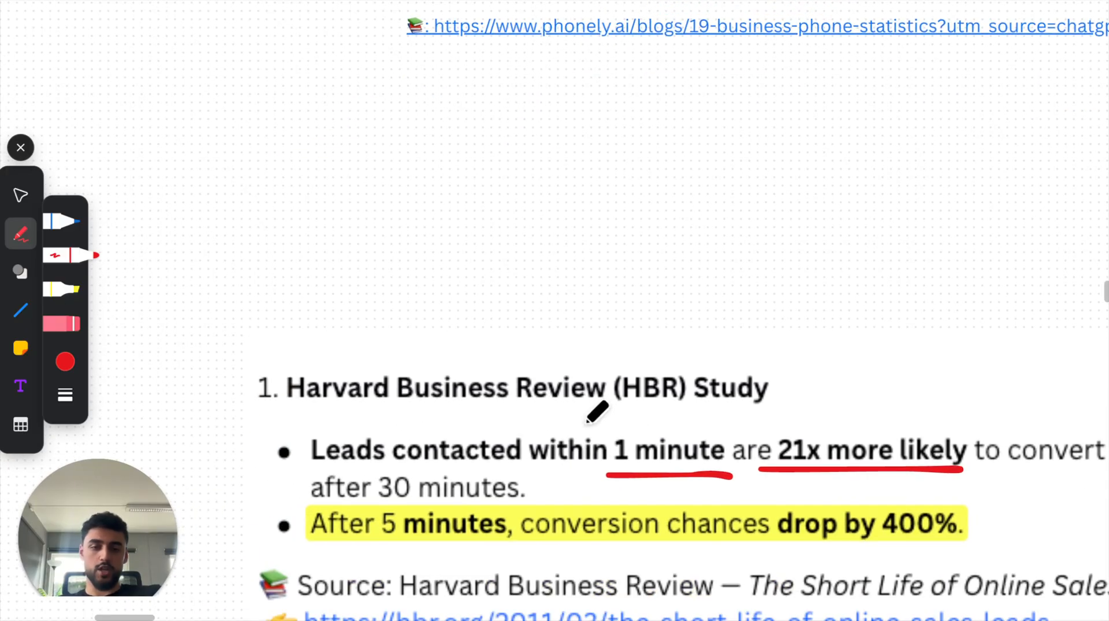
scroll(down, 3)
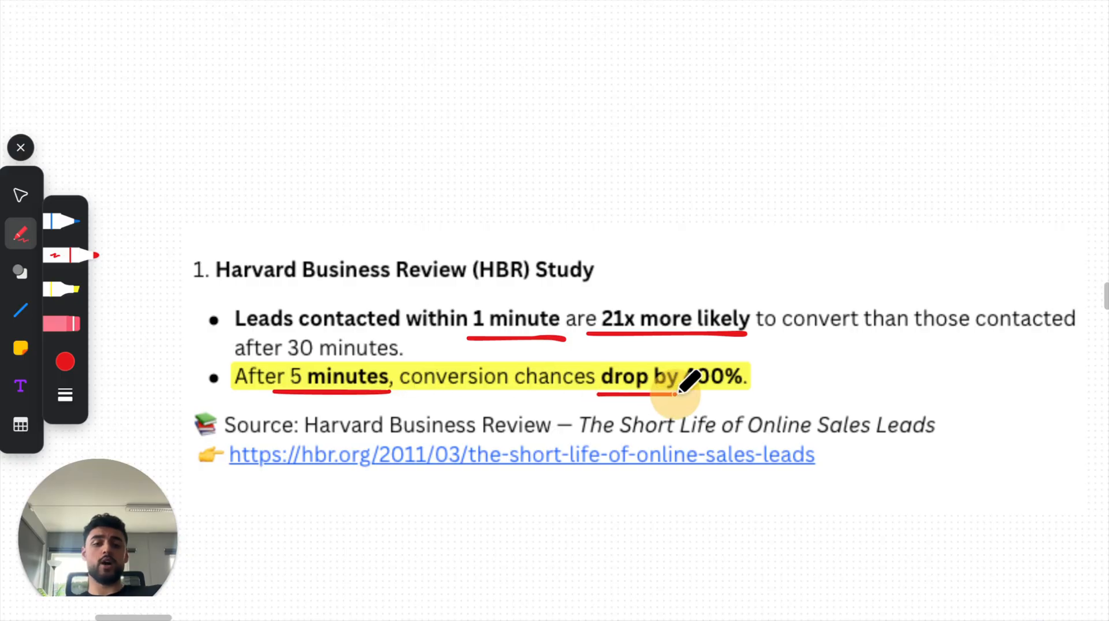
drag(605, 396, 746, 396)
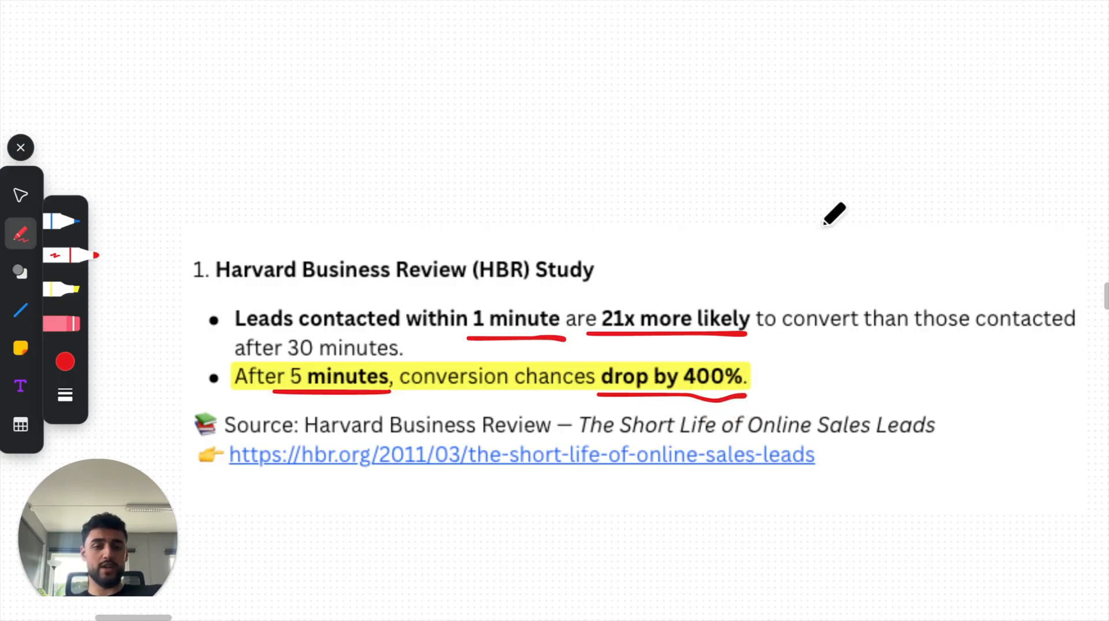
mouse_move(605, 150)
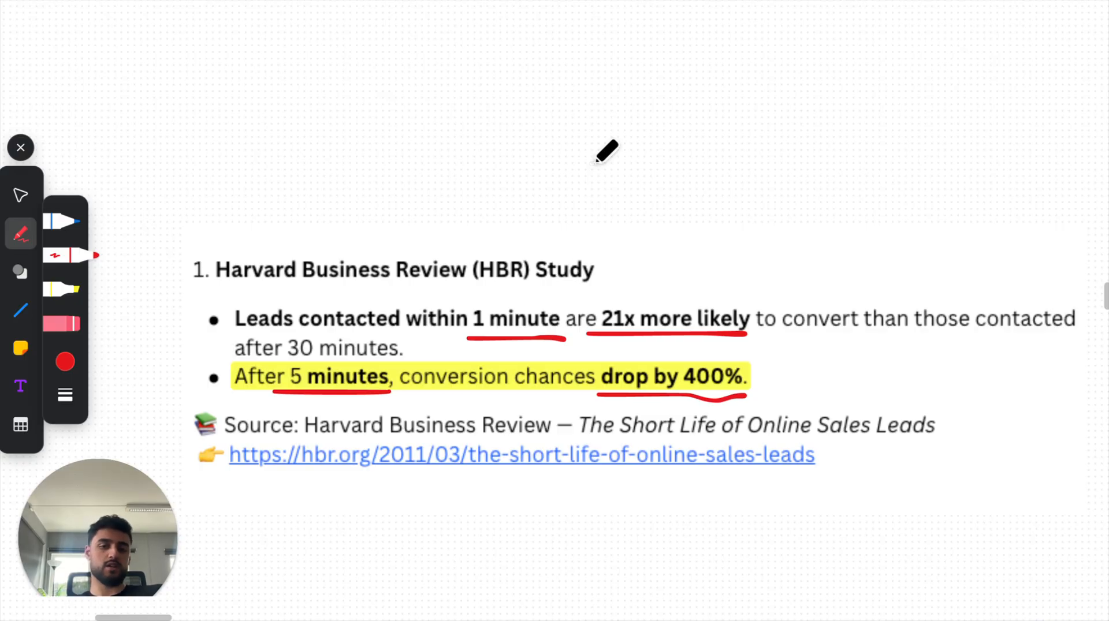
drag(332, 481, 605, 477)
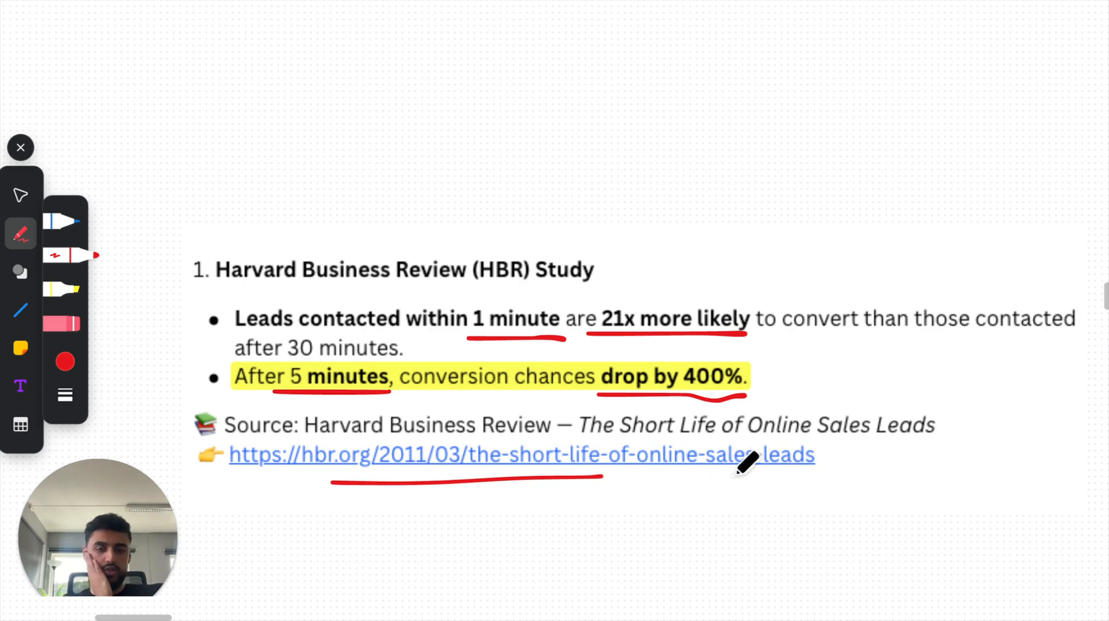
mouse_move(633, 442)
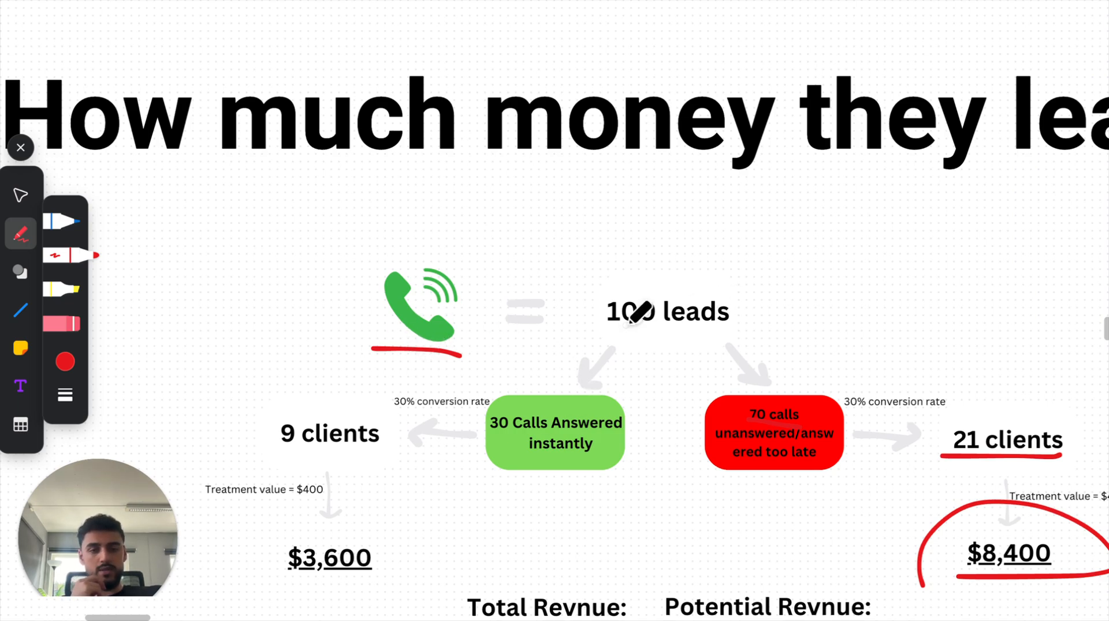
- Underline 100 leads and mark the answered-calls branch in red
drag(605, 328, 746, 328)
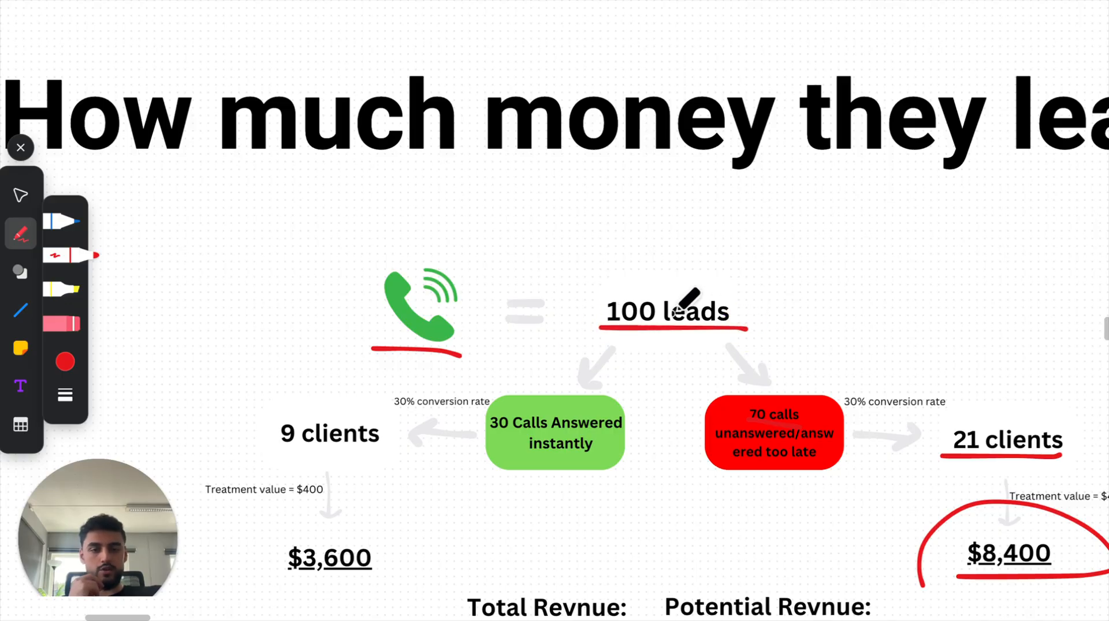
scroll(down, 3)
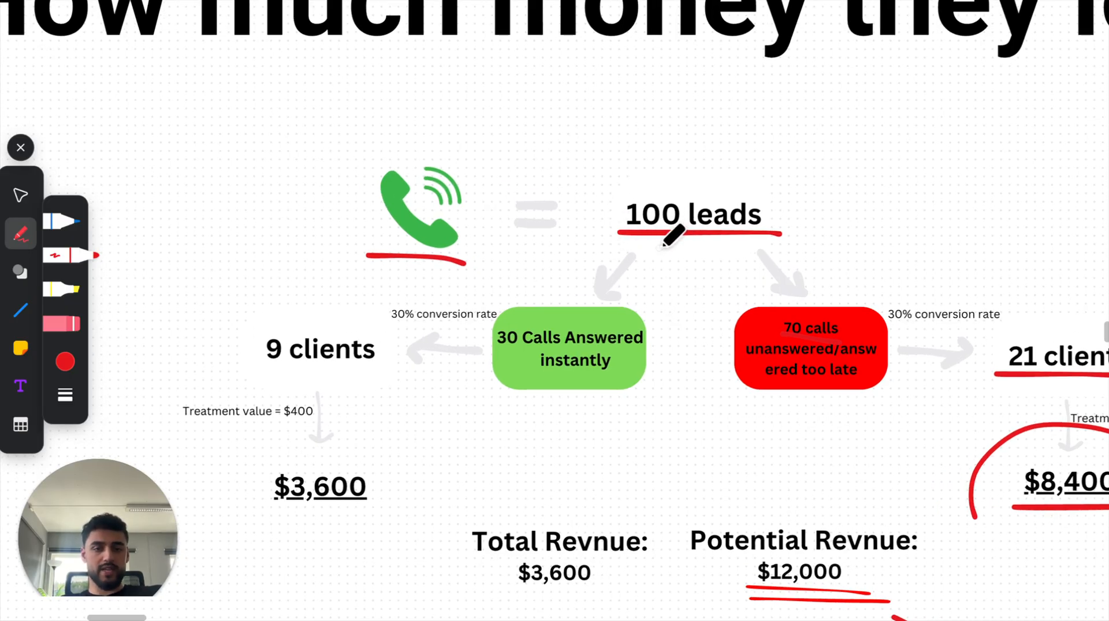
mouse_move(519, 335)
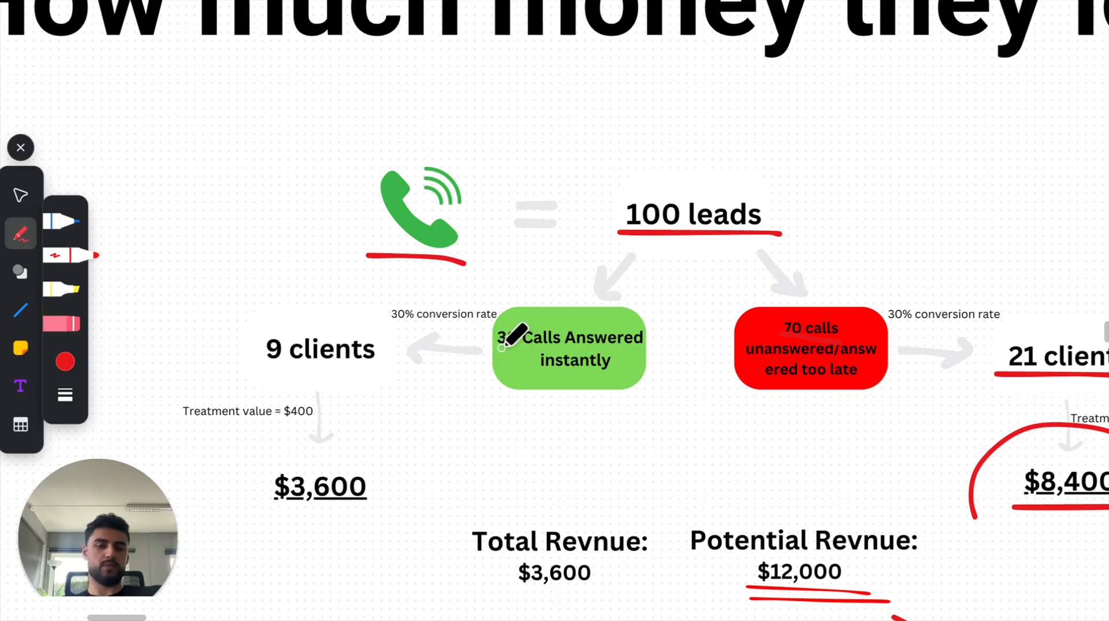
drag(502, 346, 615, 354)
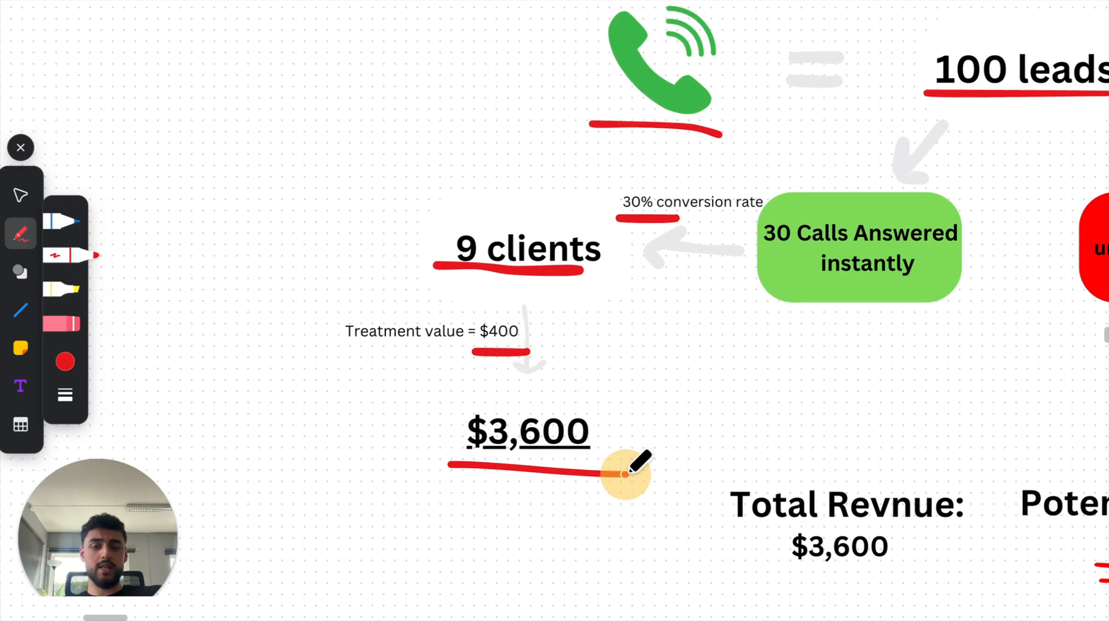
- Underline the $3,600 result and mark up the potential revenue figures in red
drag(625, 473, 530, 435)
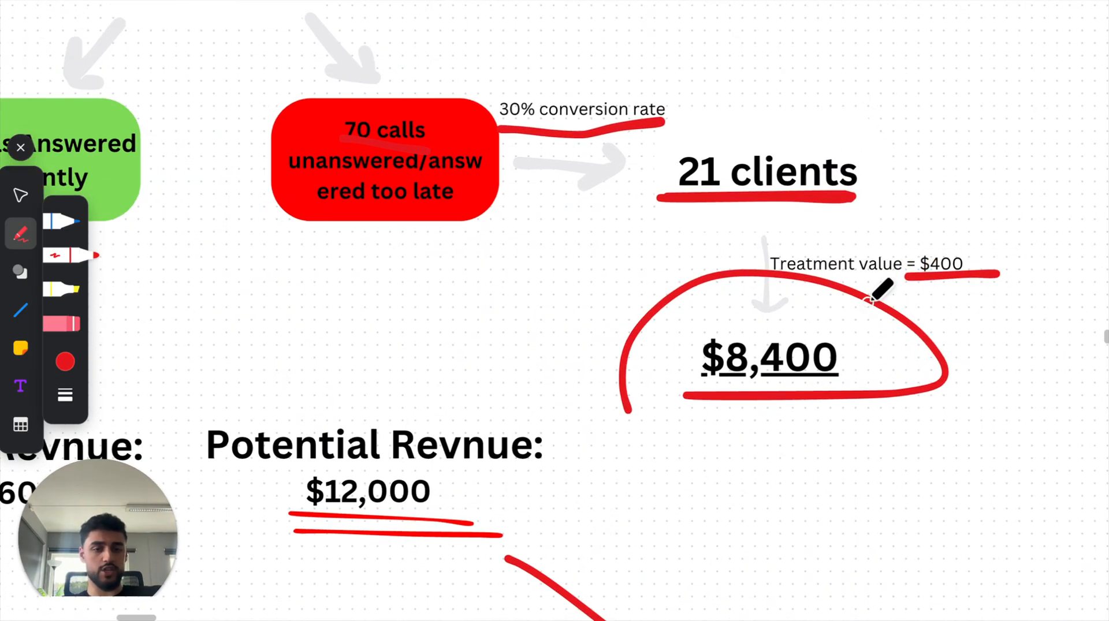
drag(876, 290, 707, 325)
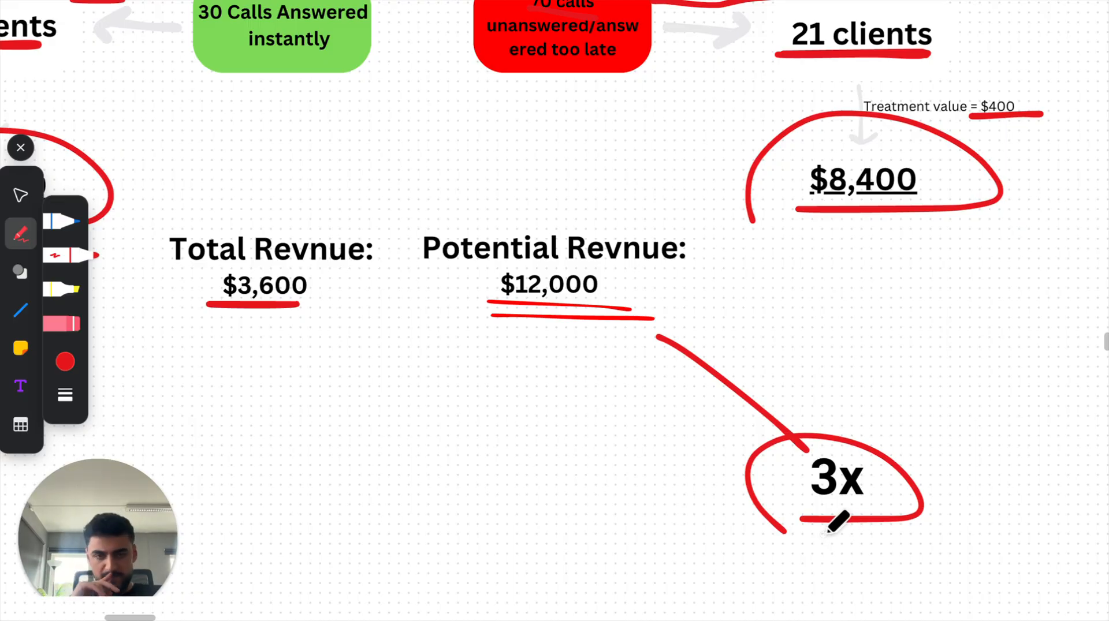
- Scroll to the Cost of VA slide and underline 20 days/month in red
scroll(down, 3)
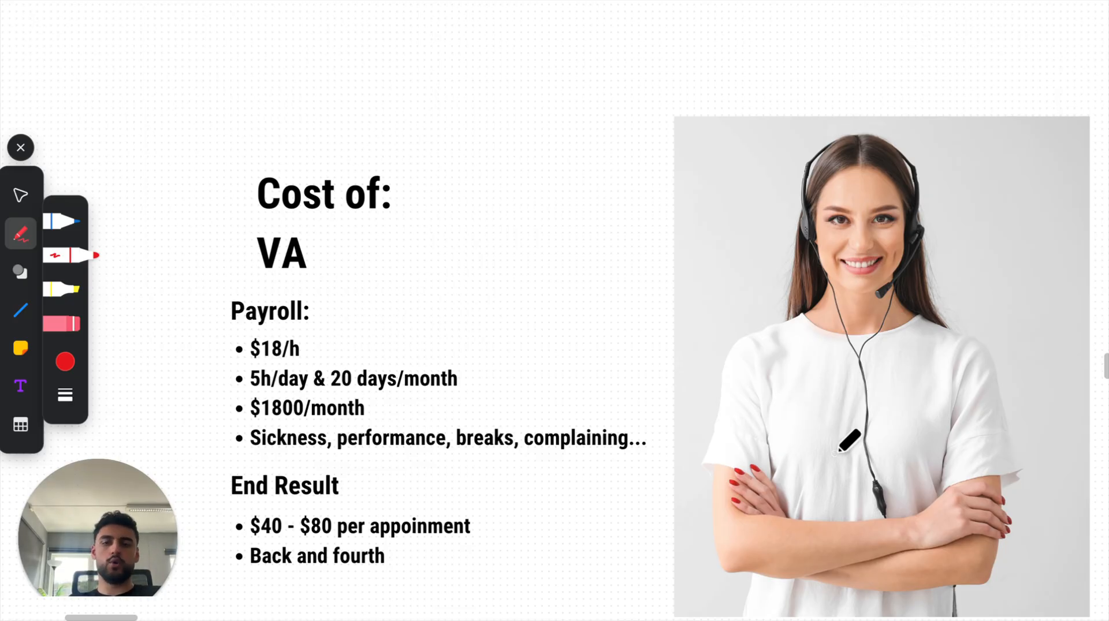
mouse_move(359, 287)
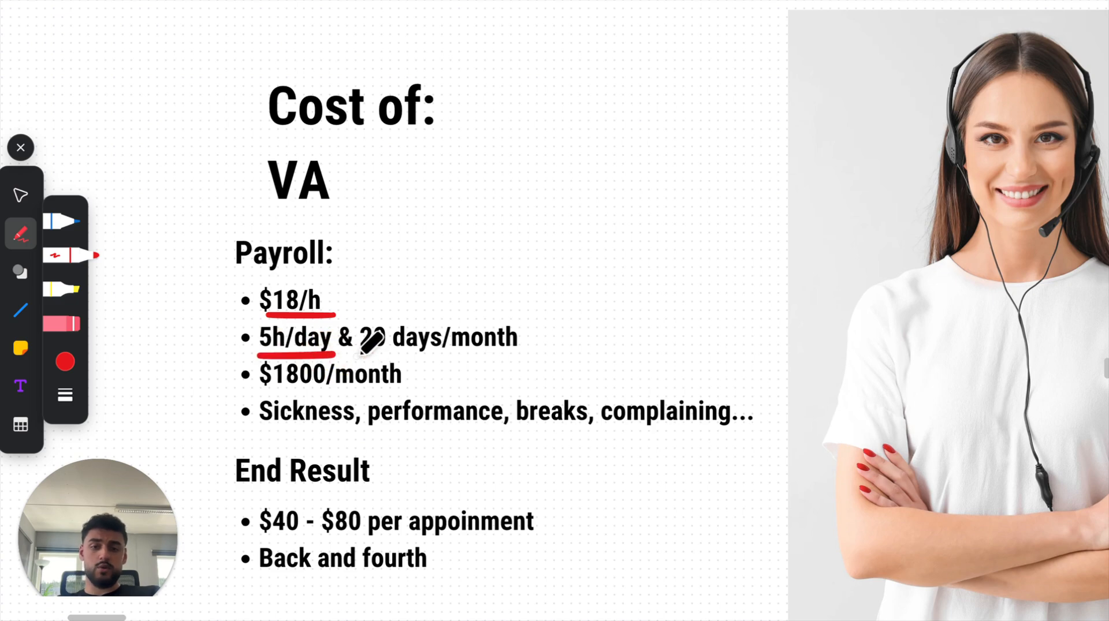
drag(360, 357, 517, 357)
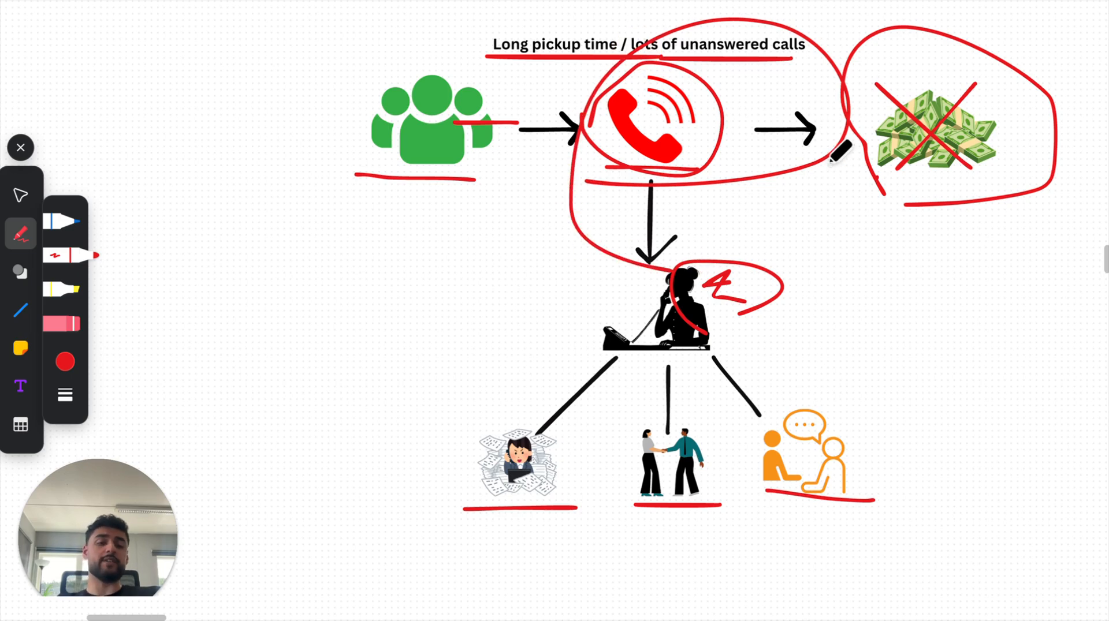
- Scroll down to bring the Cost of VA slide back into view
scroll(down, 3)
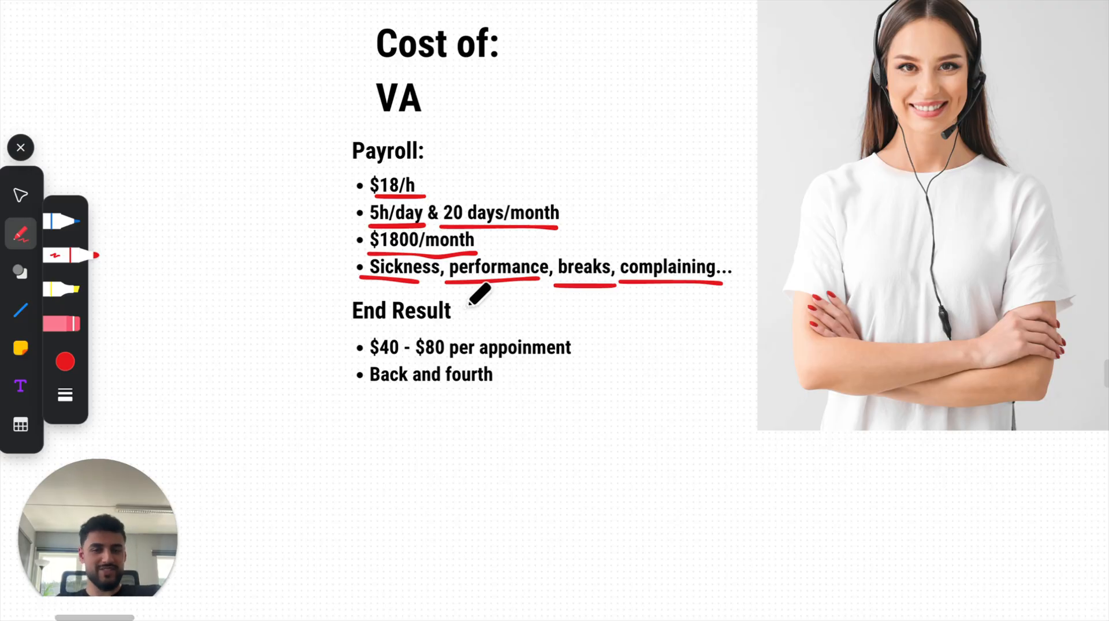
mouse_move(441, 319)
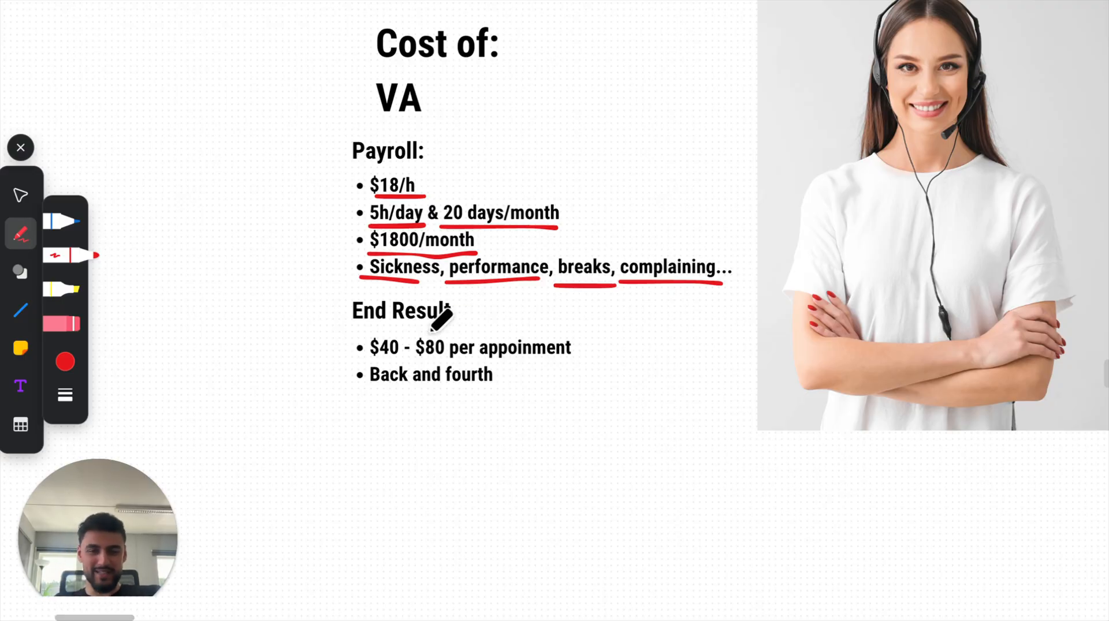
- Mark the End Result bullets on the Cost of VA slide with the red pen
drag(369, 364, 452, 368)
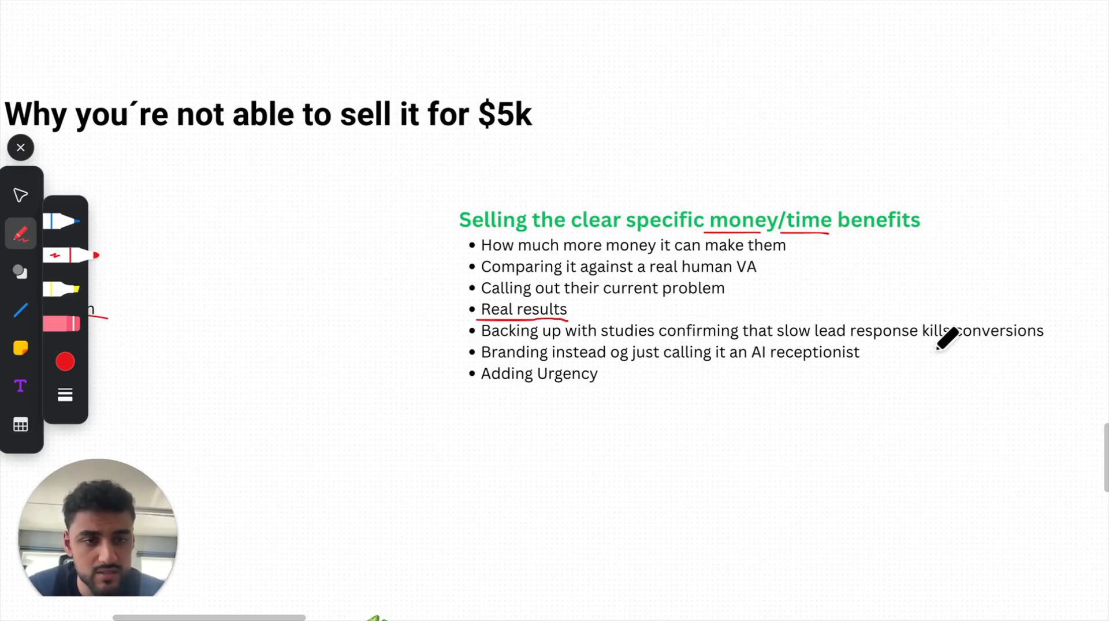
- Underline 'money/time' and 'Real results' in red on the $5k selling slide
drag(913, 343, 1018, 340)
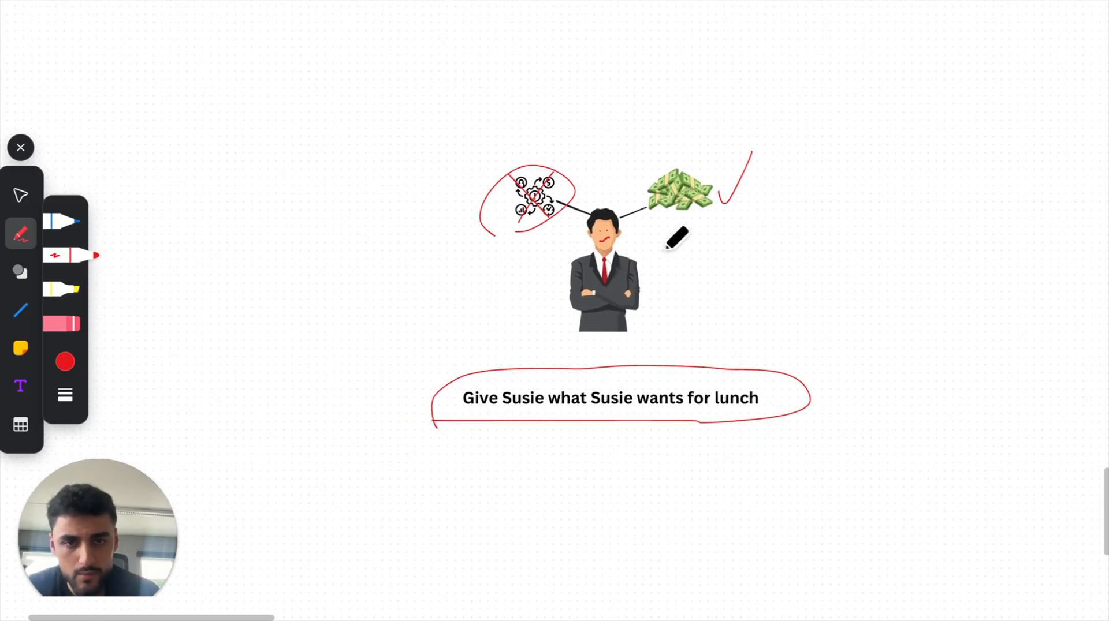
- Scroll down through the zoomed-out overview from What we are selling to the VA-versus-AI comparison
scroll(down, 3)
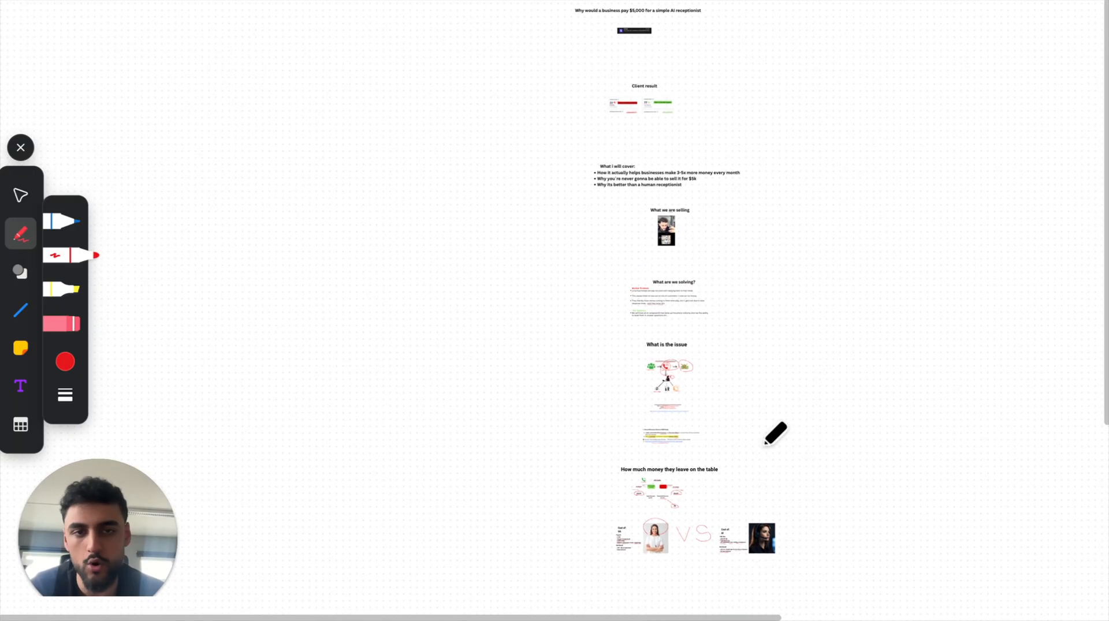
mouse_move(369, 436)
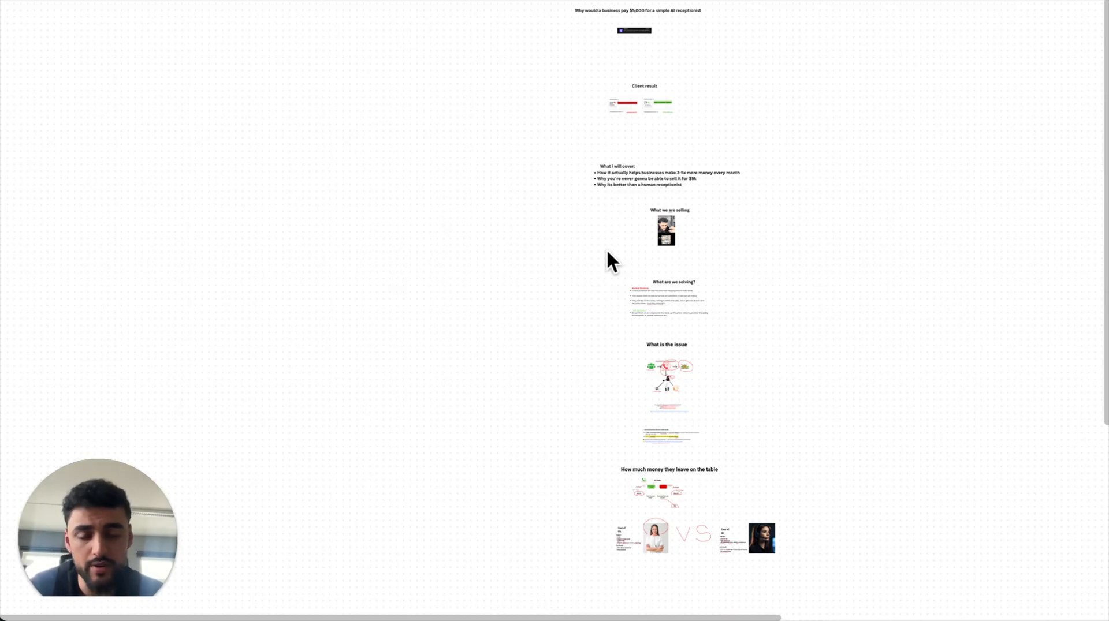
mouse_move(840, 160)
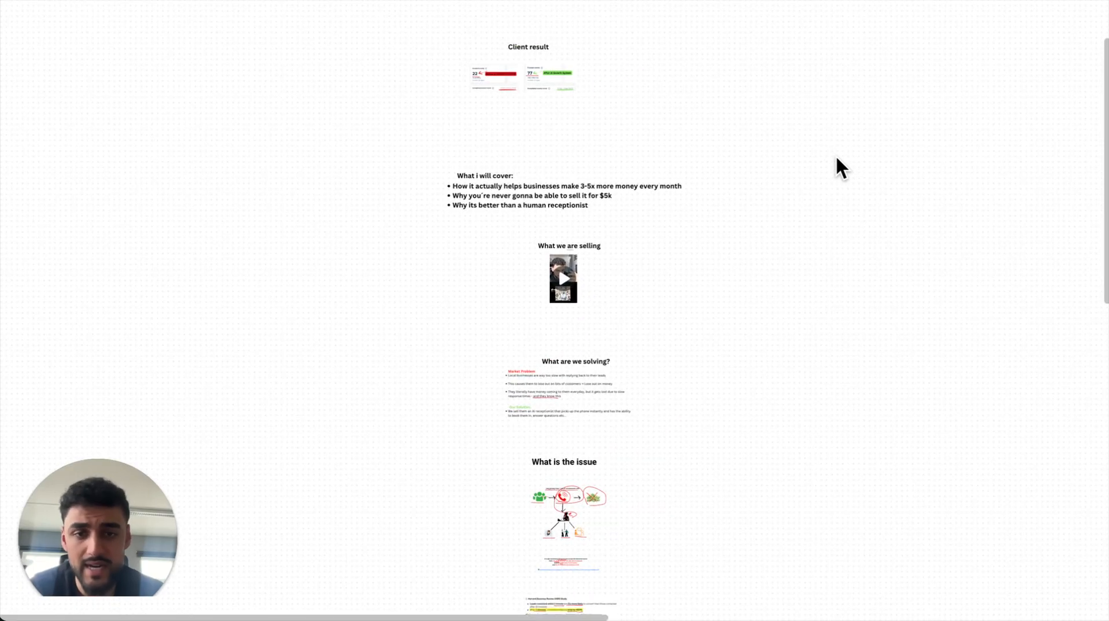
scroll(down, 3)
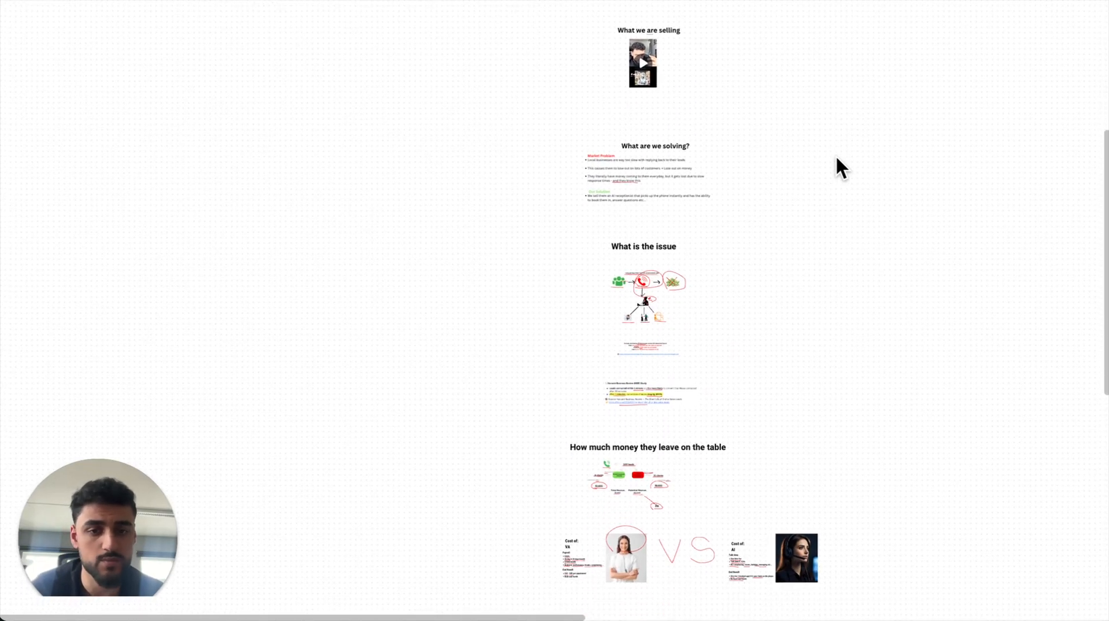
scroll(down, 3)
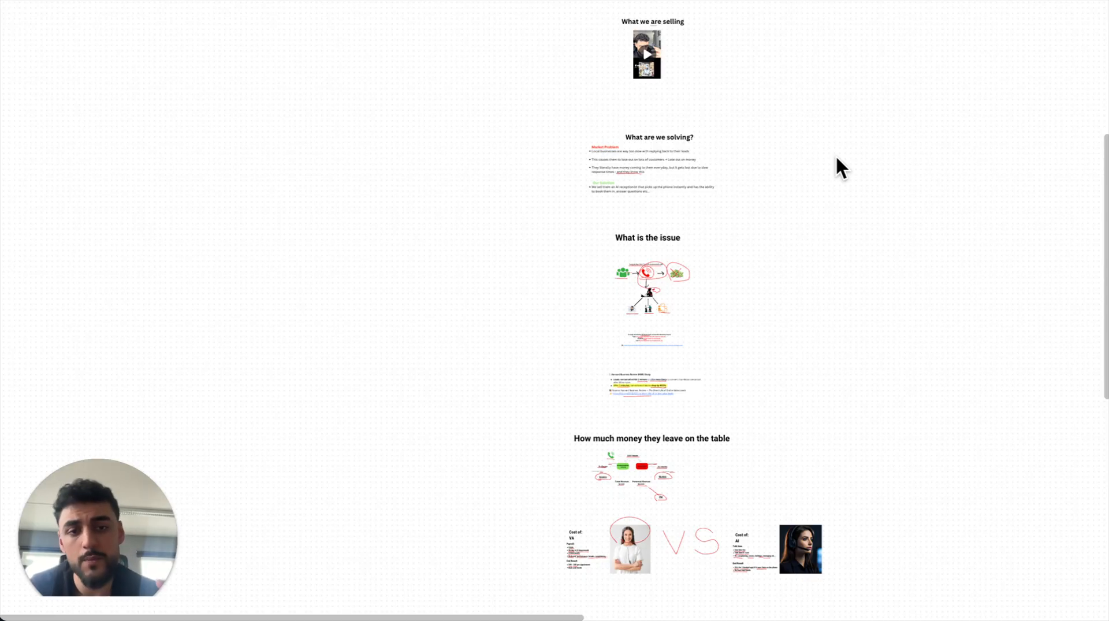